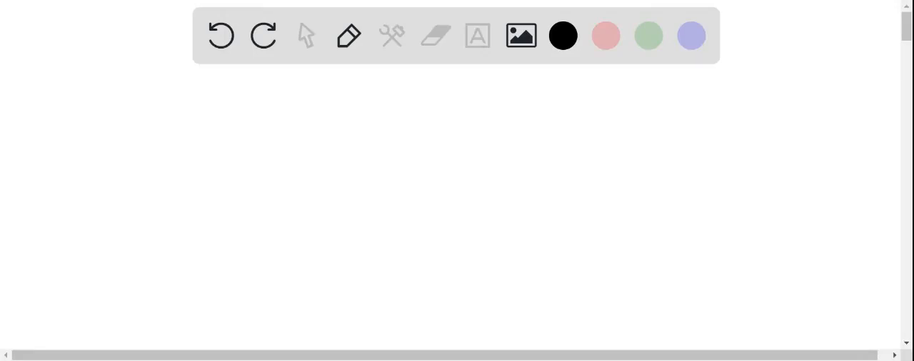
Handwrite the givens m = 100 g, Δx = 10⁻¹⁵ m and the unknown Δp = ?
left_click_drag(129, 114, 150, 117)
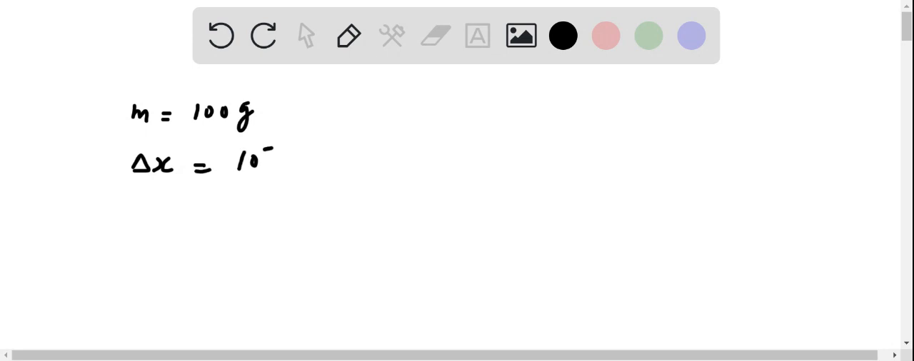
type("-15 m")
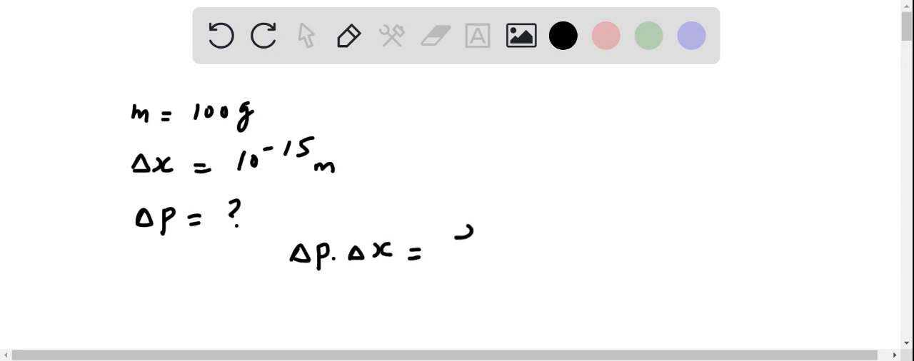
Complete Δp·Δx = h/4π and rearrange it to Δp = h/(4πΔx) =, ready for substitution.
type("h/4π")
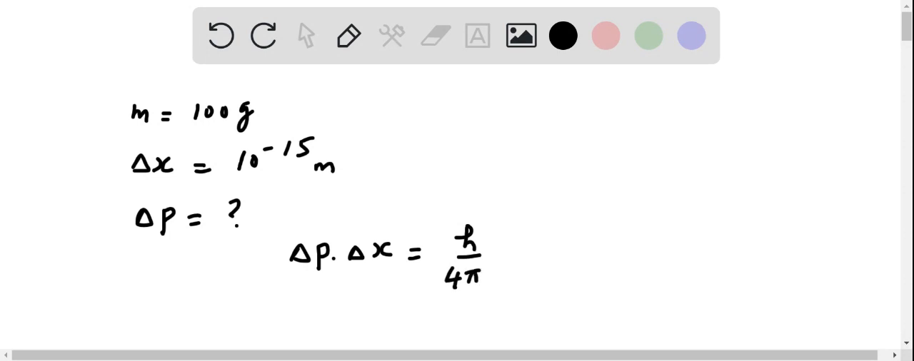
type("Δp = h/4πΔx")
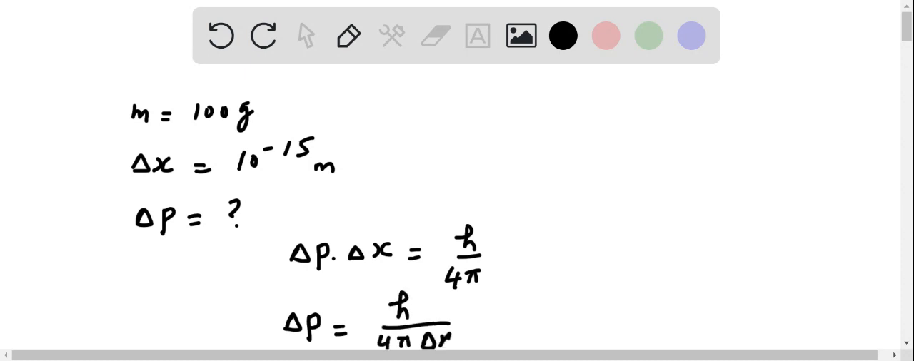
type("=")
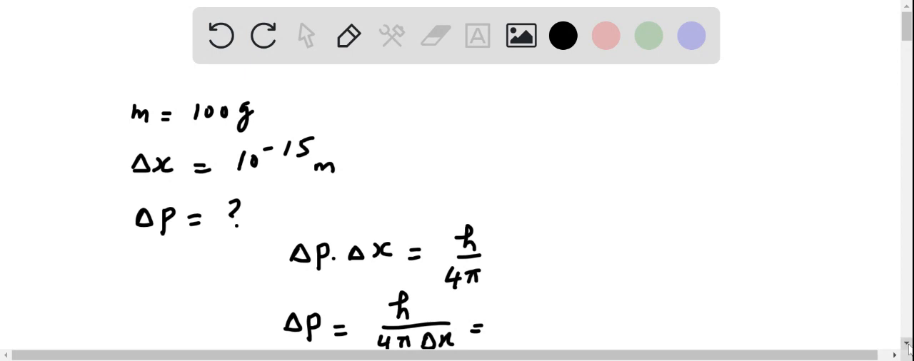
scroll("down", 3)
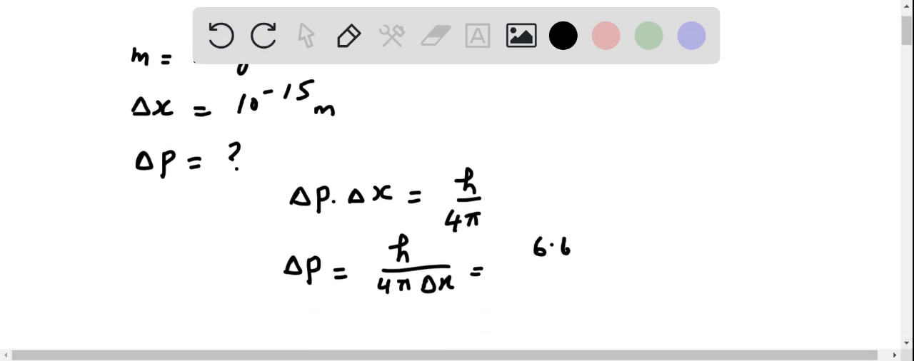
Substitute values so the fraction reads 6.63×10⁻³⁴ over 4π×10⁻¹⁵.
type("63 x 10-34")
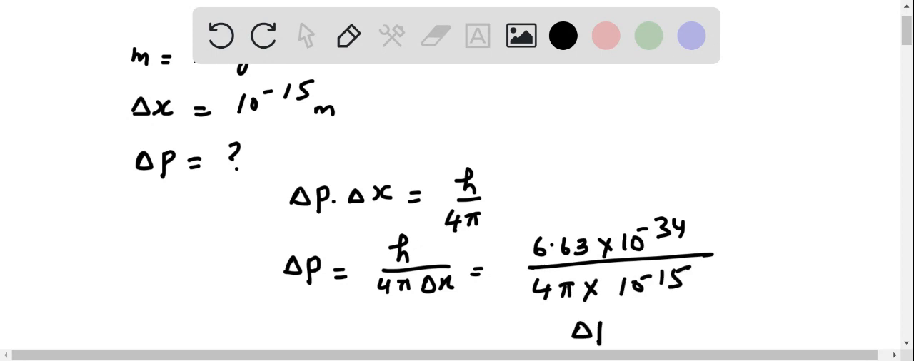
Write the result Δp = 5.28×10⁻²⁰ followed by the units kg m.
type("ΔP = 5·28 ×")
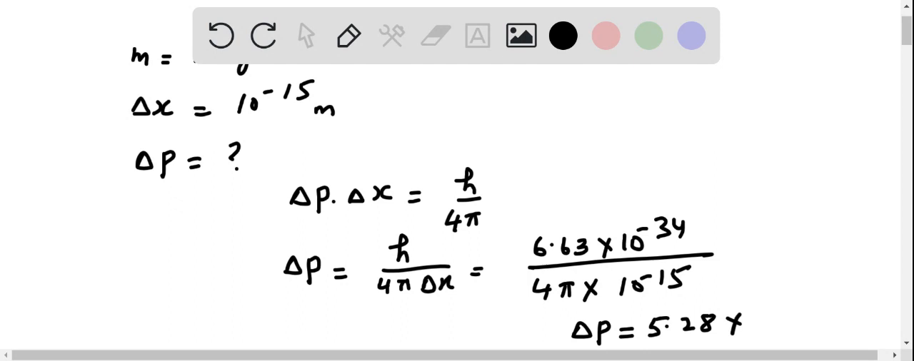
left_click_drag(729, 329, 786, 311)
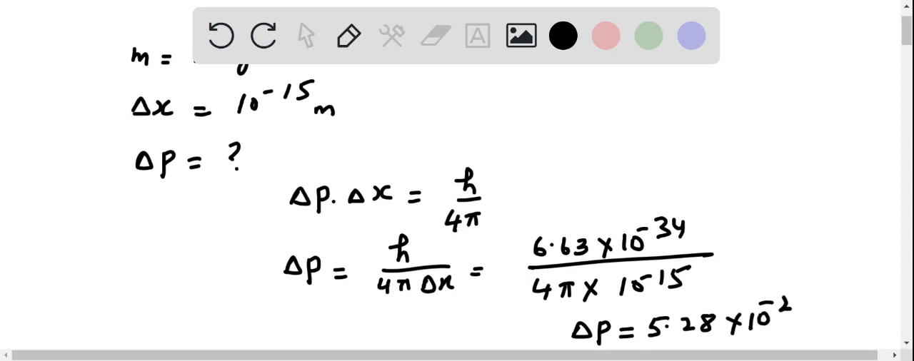
type("20")
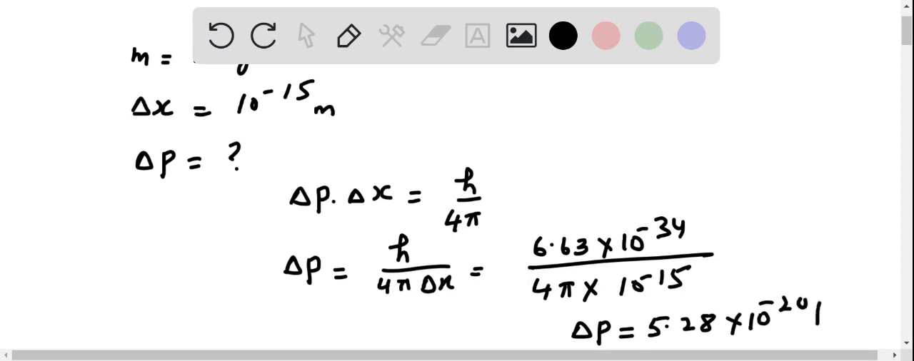
type("kgm")
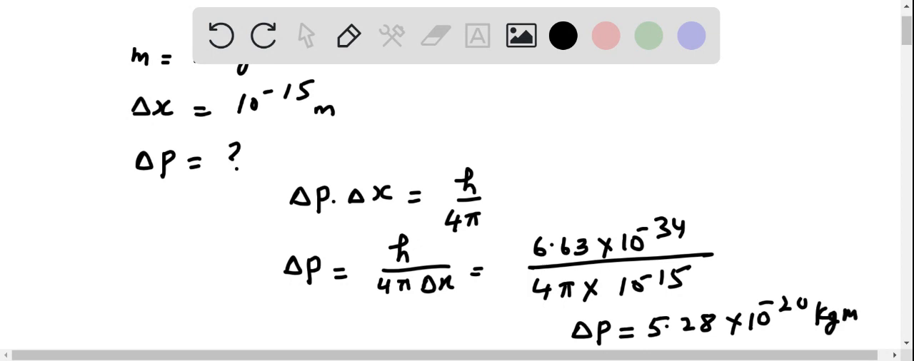